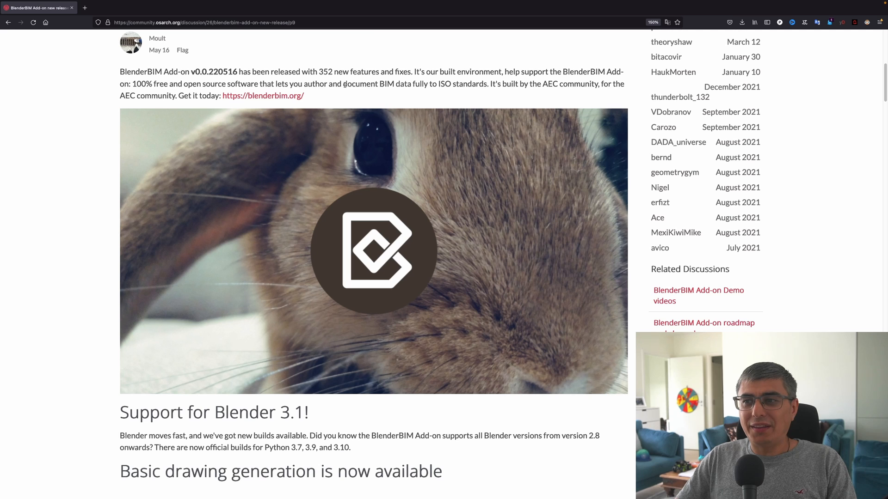
pyautogui.moveTo(356, 96)
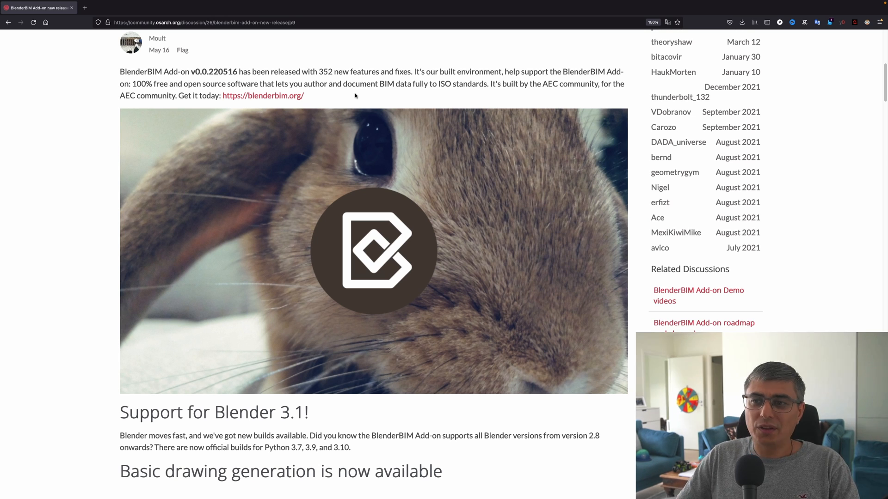
pyautogui.moveTo(528, 127)
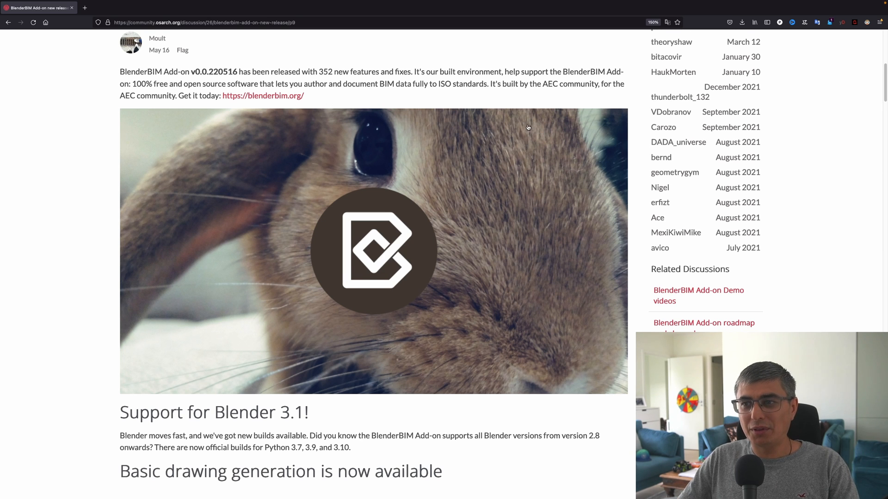
# Scroll the release post past the header image to Support for Blender 3.1
pyautogui.scroll(-3)
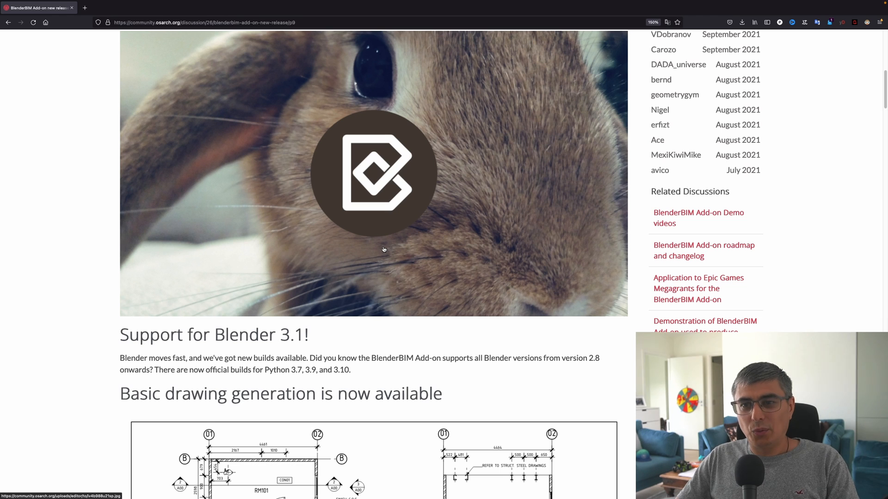
# Scroll past both example drawing sheets to the 2D drawing fixes text
pyautogui.scroll(-3)
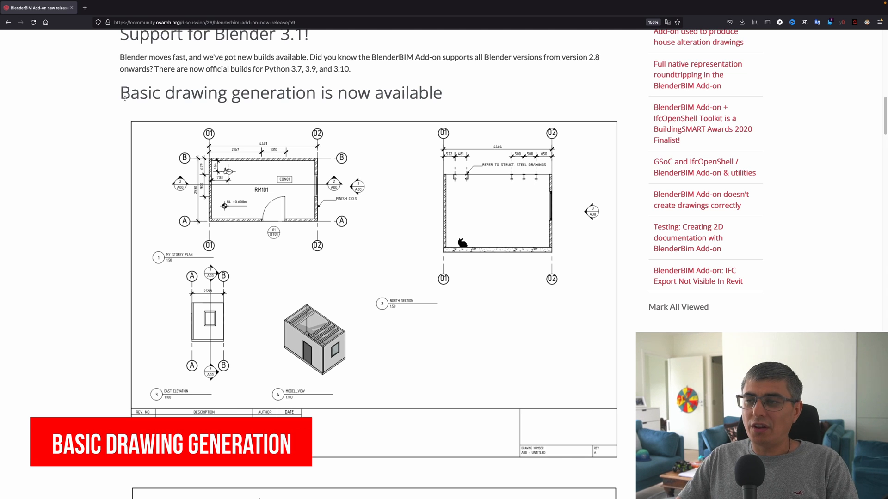
pyautogui.moveTo(263, 240)
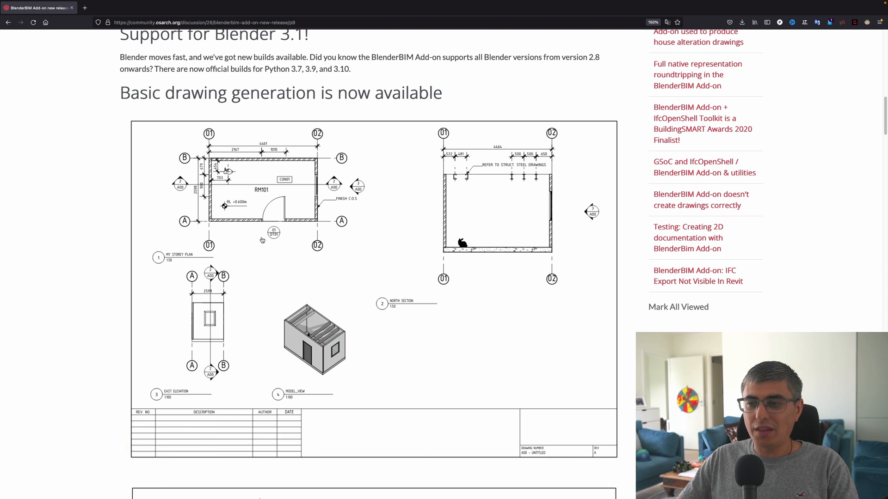
pyautogui.scroll(-3)
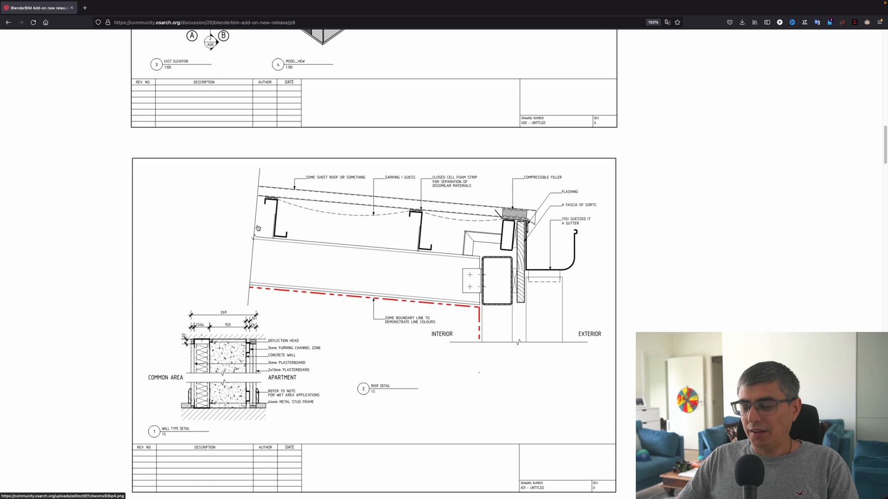
pyautogui.scroll(-3)
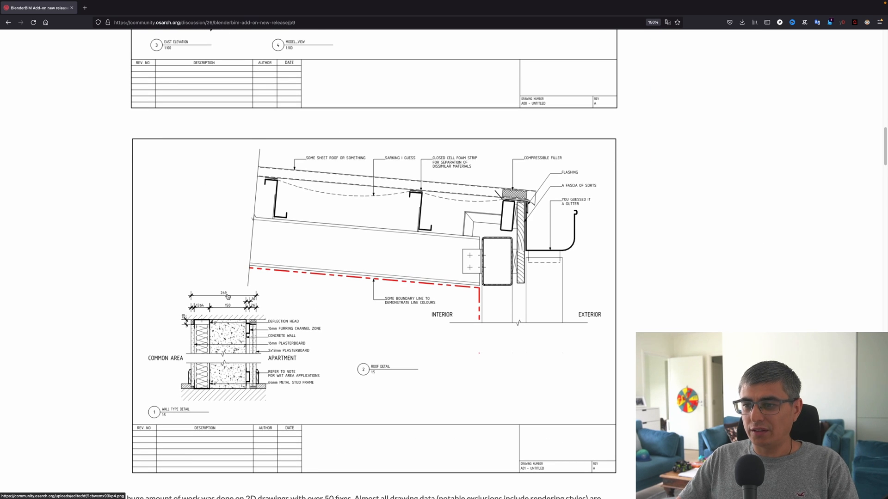
pyautogui.scroll(-3)
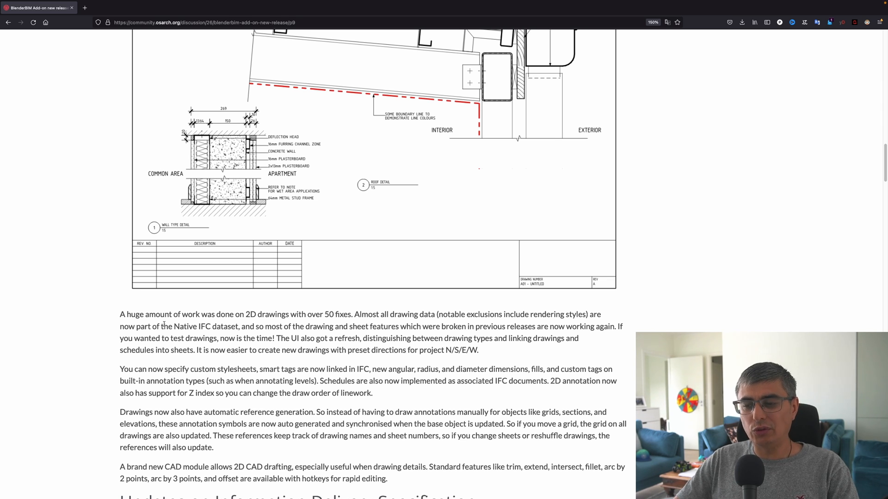
# Scroll down to the Updates on Information Delivery Specification section
pyautogui.scroll(-3)
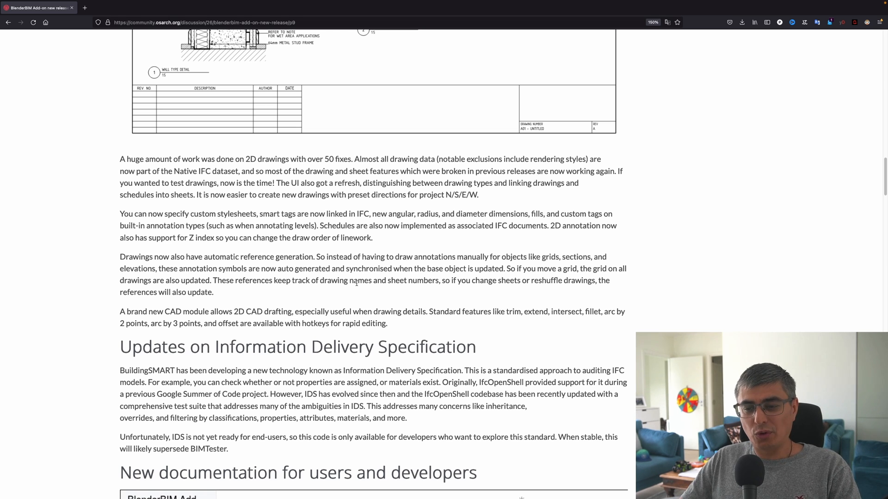
# Scroll to the documentation section showing the 'Exploring an IFC model' screenshot
pyautogui.scroll(-3)
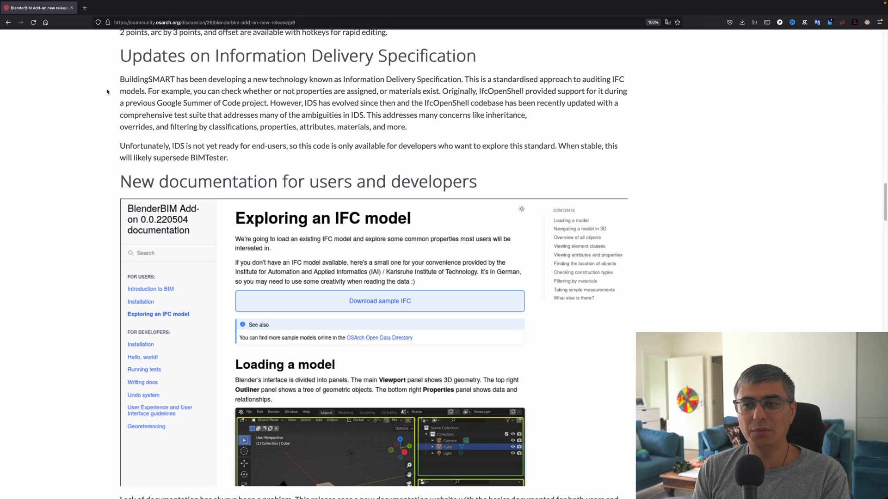
# Open the blenderbim.org/docs user documentation link in a new tab
pyautogui.scroll(-3)
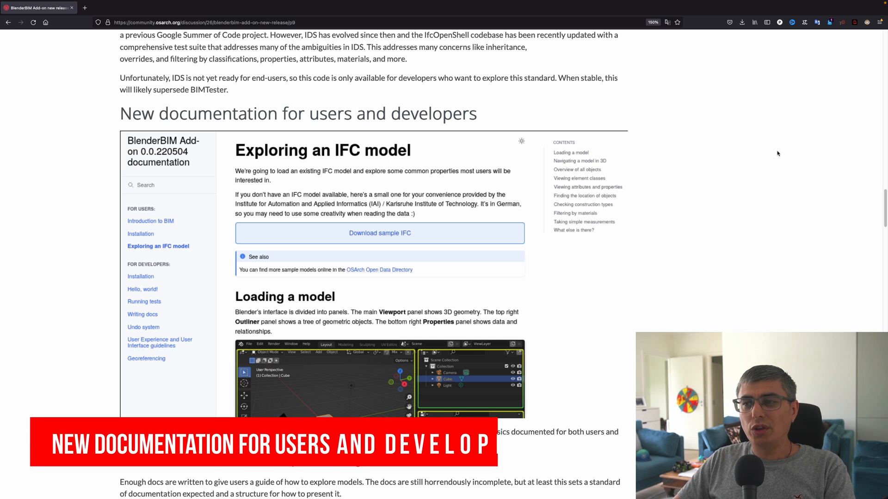
pyautogui.scroll(-3)
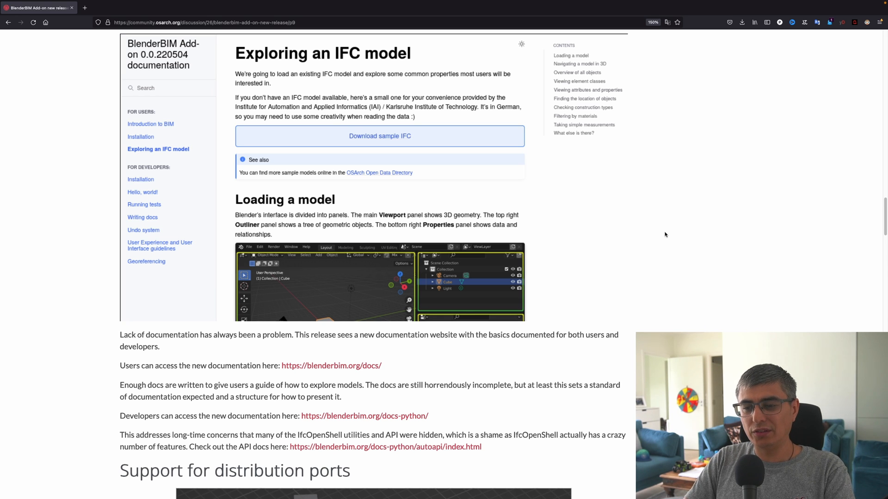
pyautogui.rightClick(331, 365)
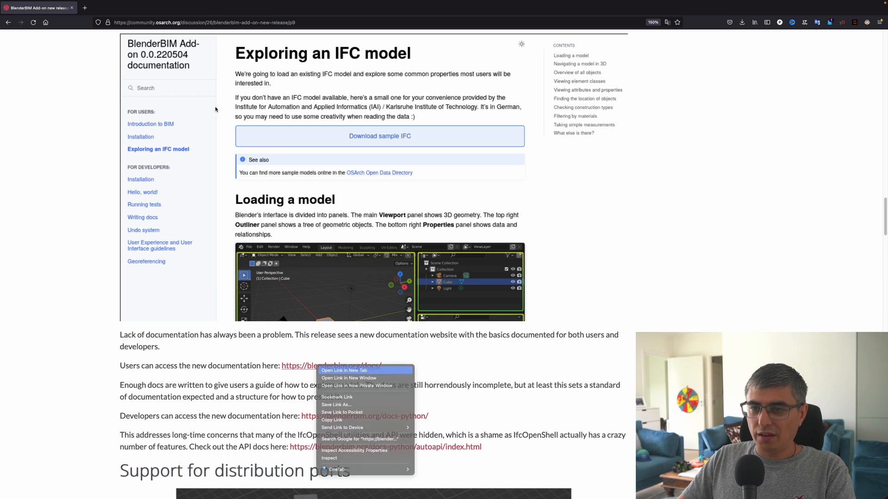
pyautogui.click(346, 370)
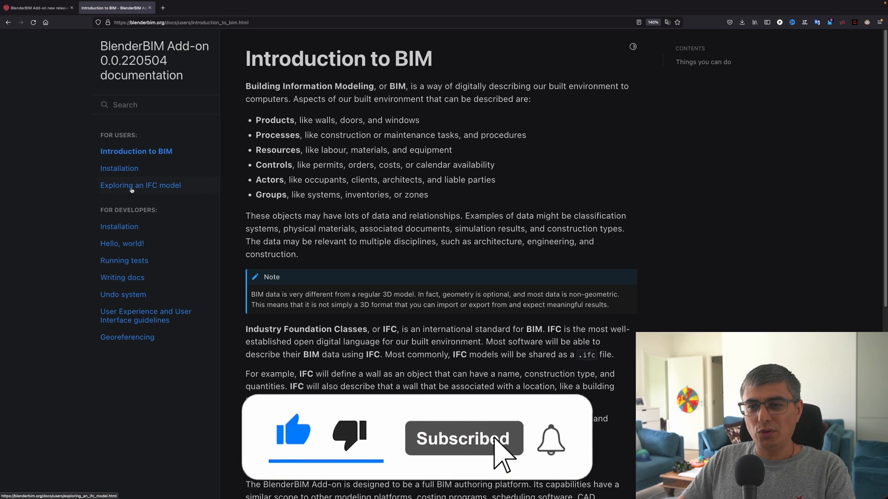
pyautogui.scroll(-3)
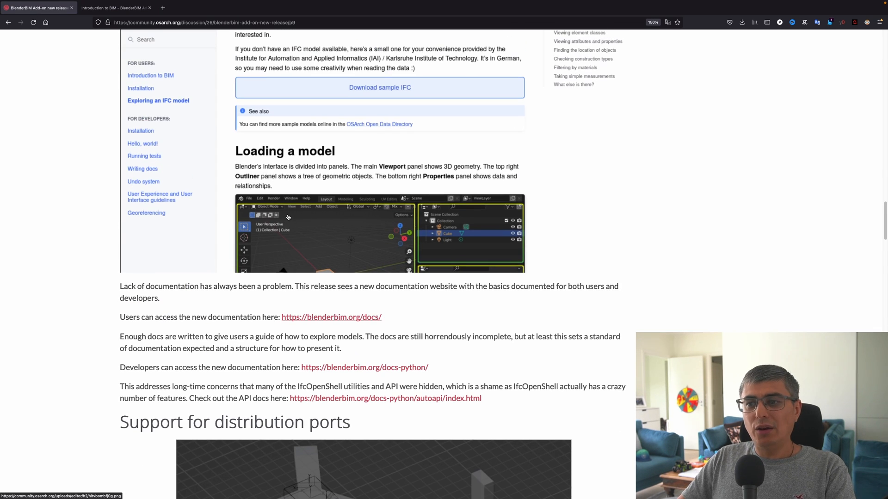
pyautogui.moveTo(202, 357)
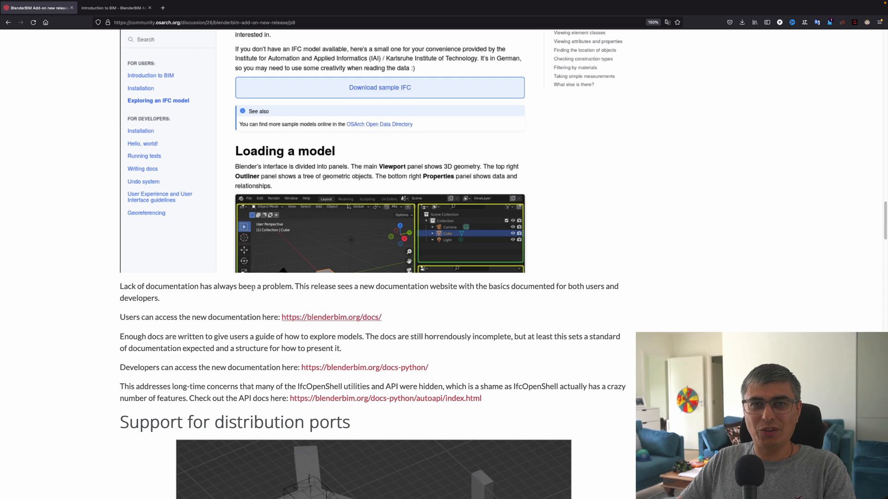
# Open the IfcOpenShell developer documentation link in a new tab
pyautogui.scroll(-3)
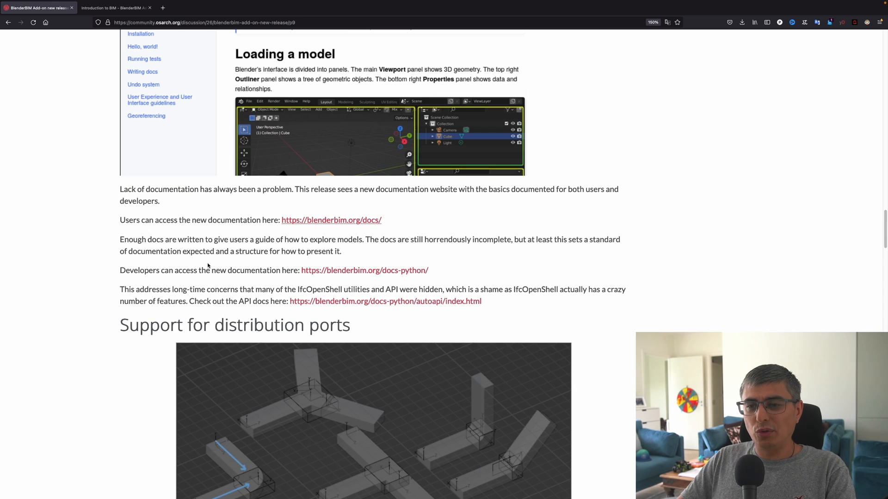
pyautogui.moveTo(305, 251)
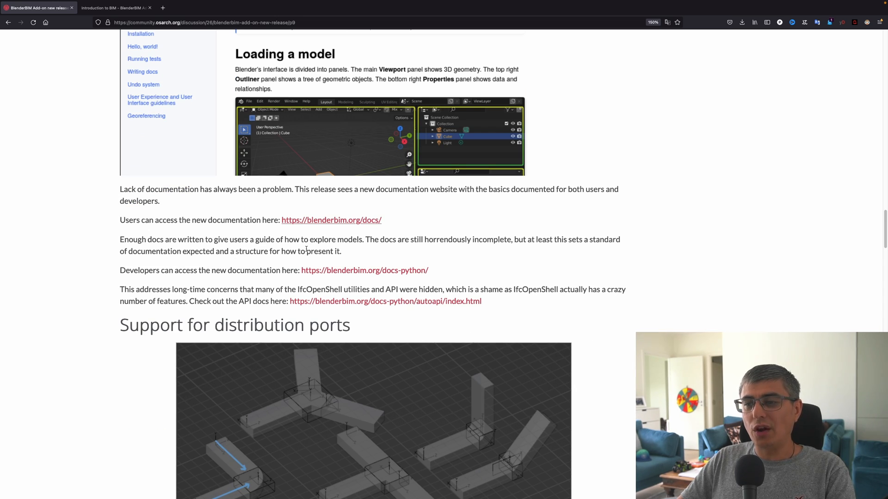
pyautogui.moveTo(471, 255)
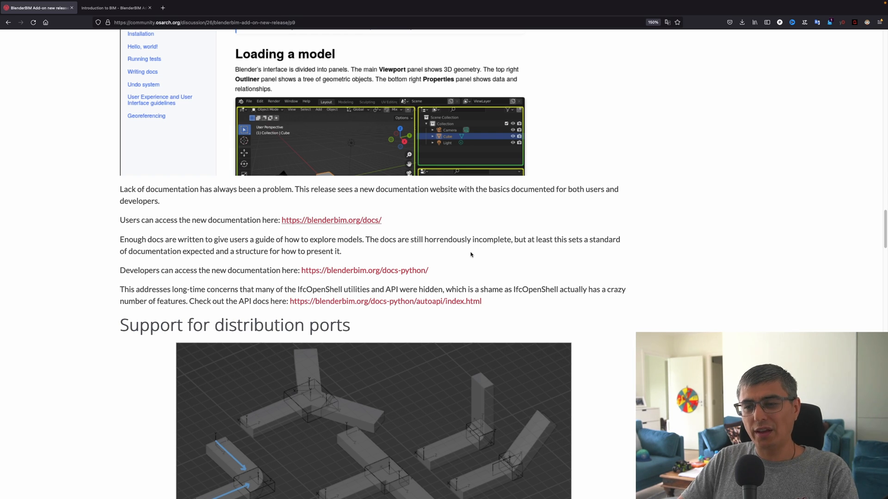
pyautogui.click(364, 271)
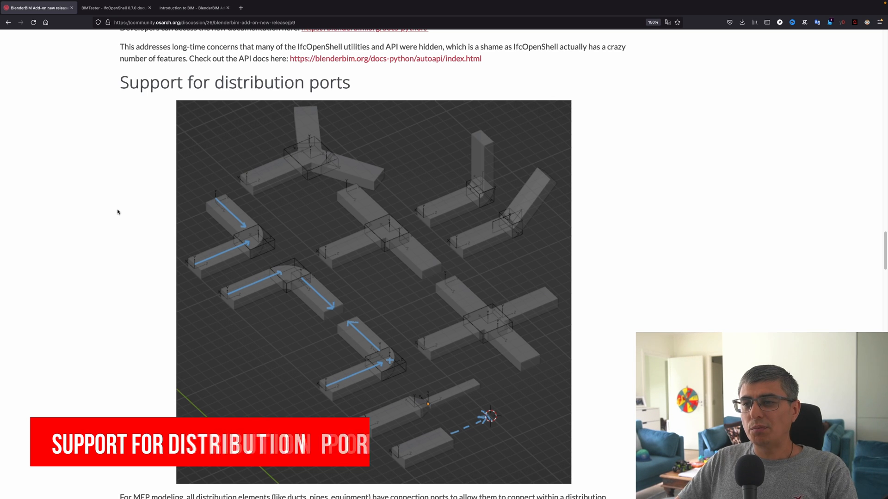
# Scroll through the MEP distribution ports text toward Construction sequencing improvements
pyautogui.scroll(-3)
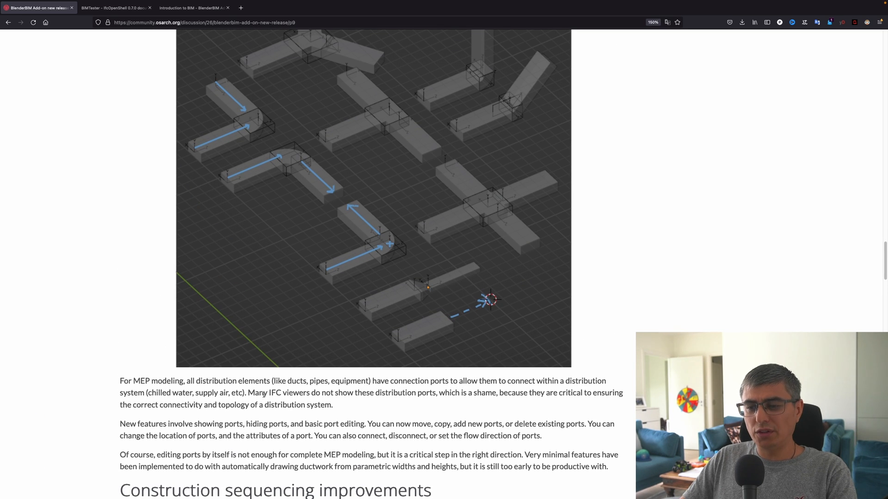
pyautogui.scroll(-3)
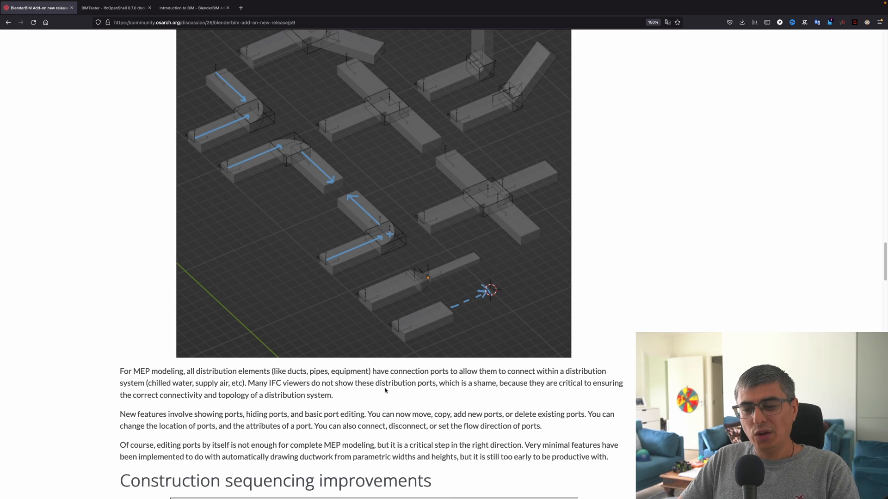
pyautogui.scroll(-3)
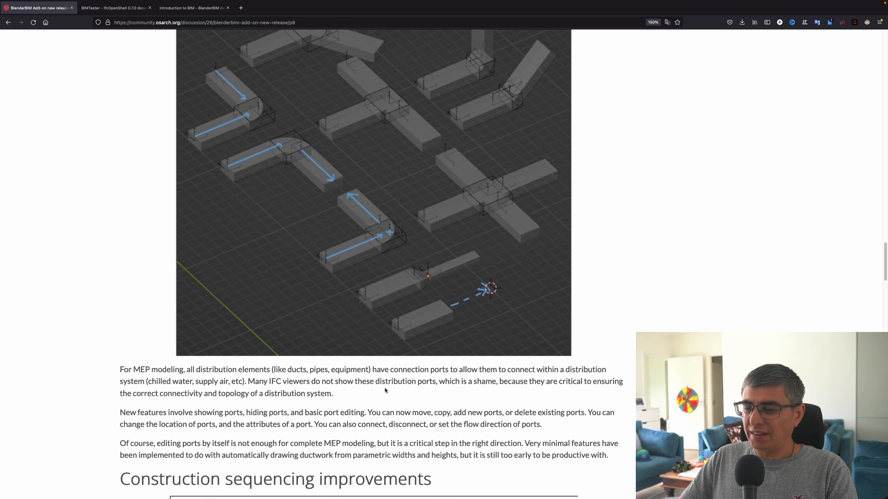
pyautogui.scroll(-3)
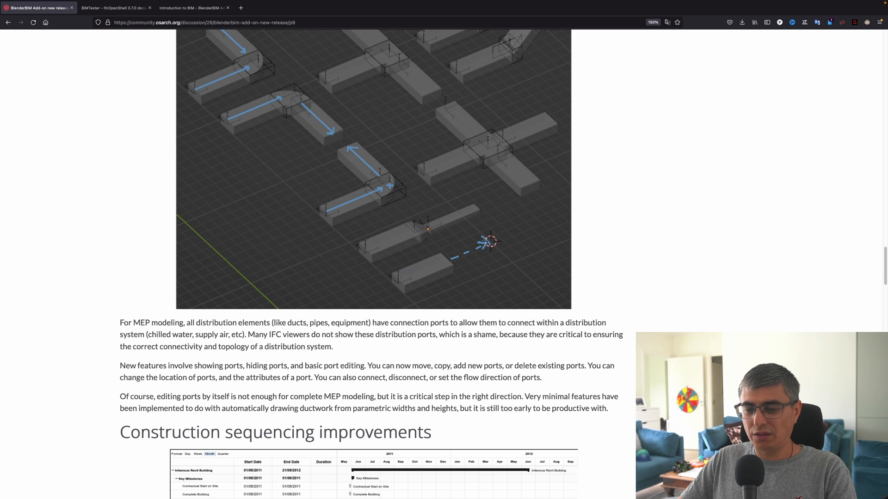
pyautogui.scroll(-3)
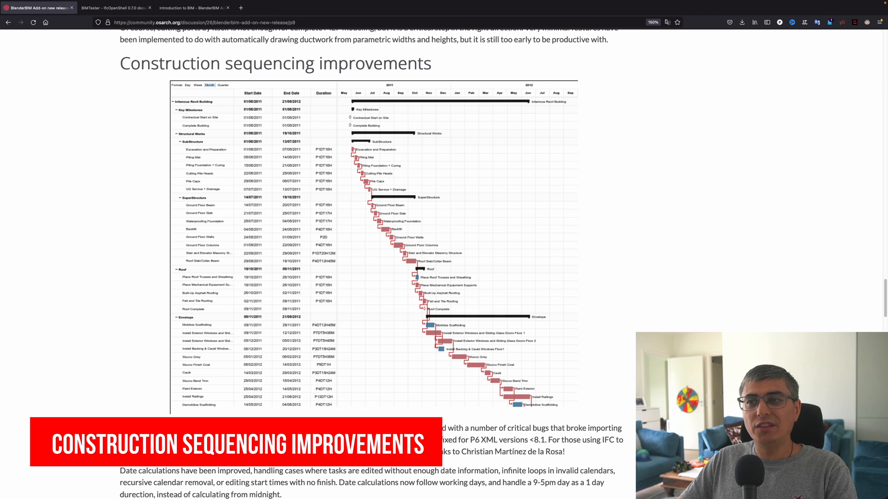
# Scroll past the Gantt chart and scheduling notes to the rendering styles section
pyautogui.scroll(-3)
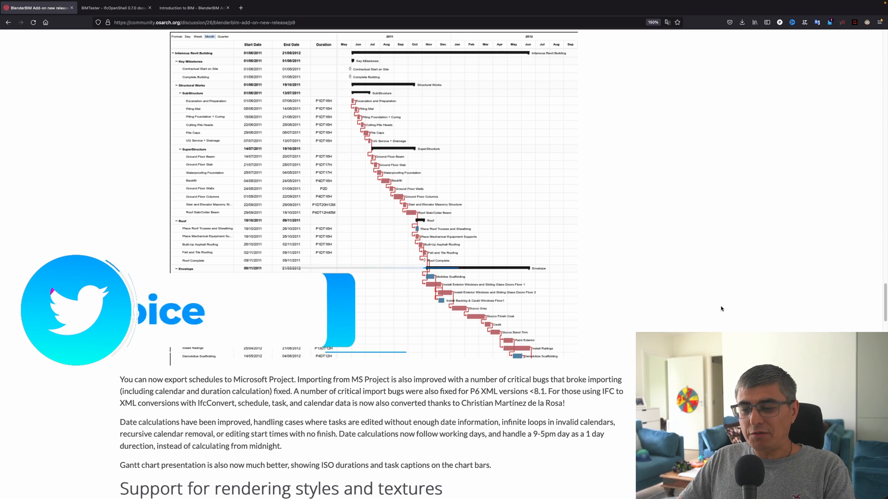
pyautogui.scroll(-3)
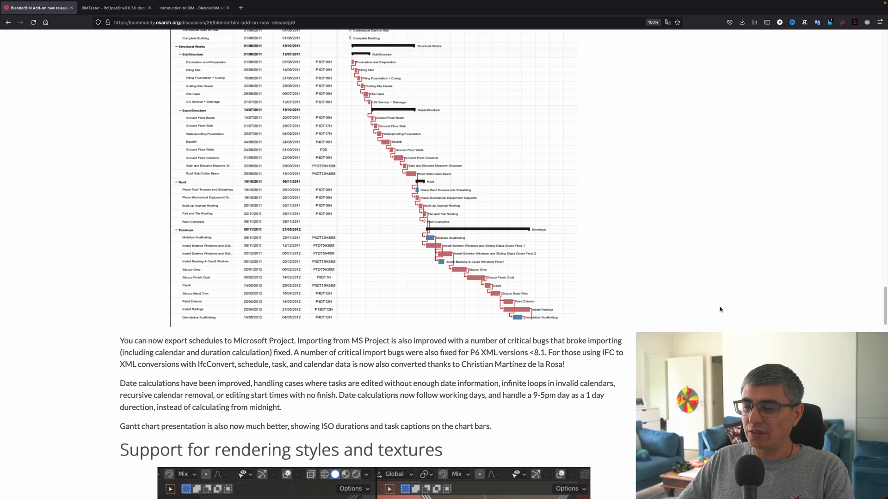
pyautogui.moveTo(722, 305)
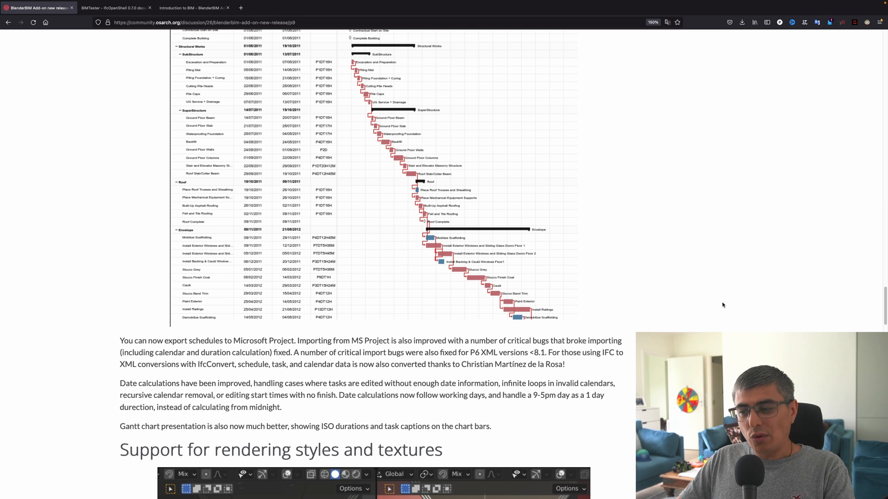
pyautogui.scroll(-3)
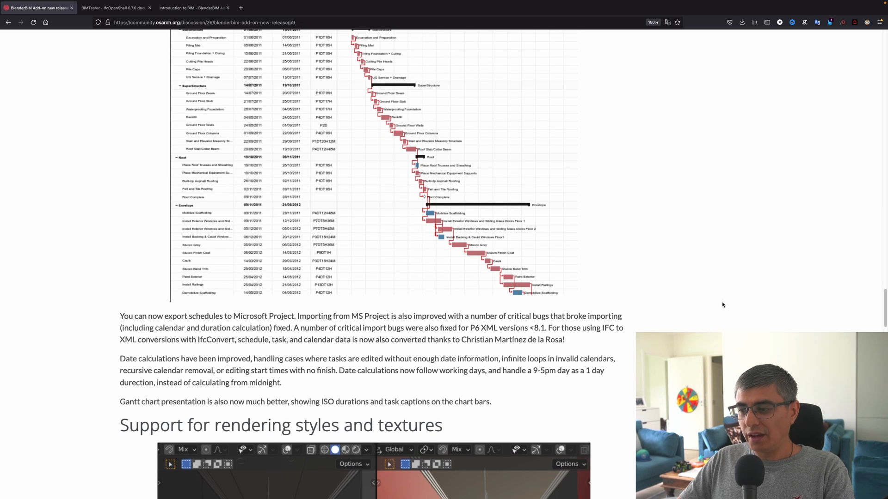
pyautogui.scroll(-3)
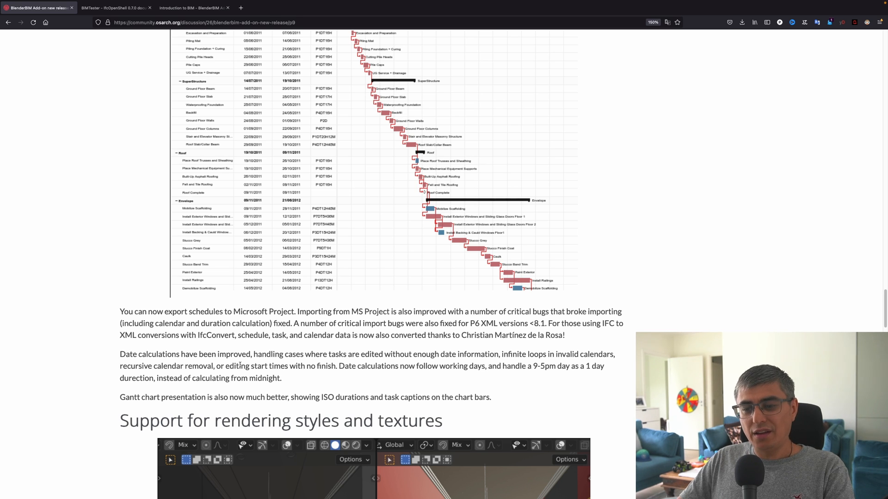
pyautogui.scroll(-3)
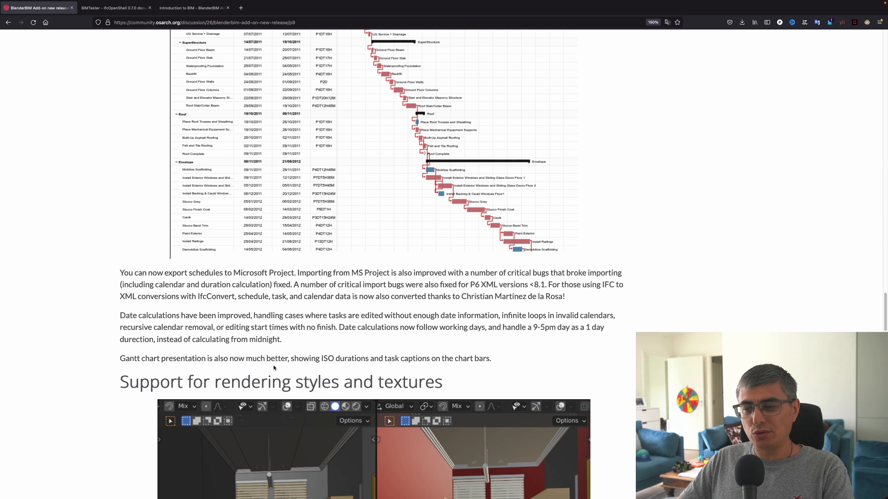
pyautogui.moveTo(365, 370)
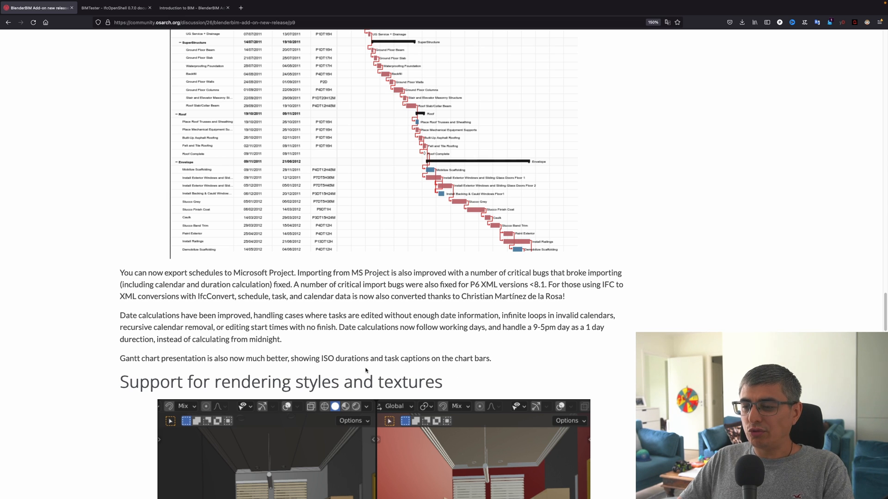
pyautogui.moveTo(545, 357)
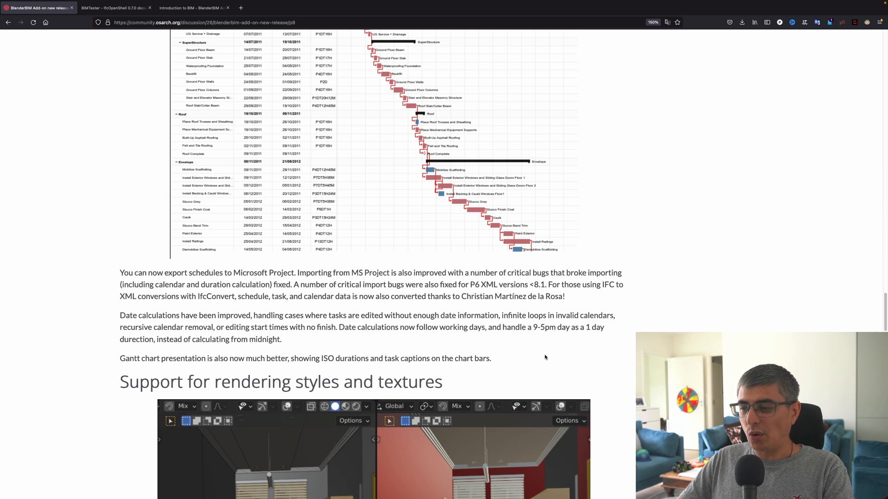
pyautogui.scroll(-3)
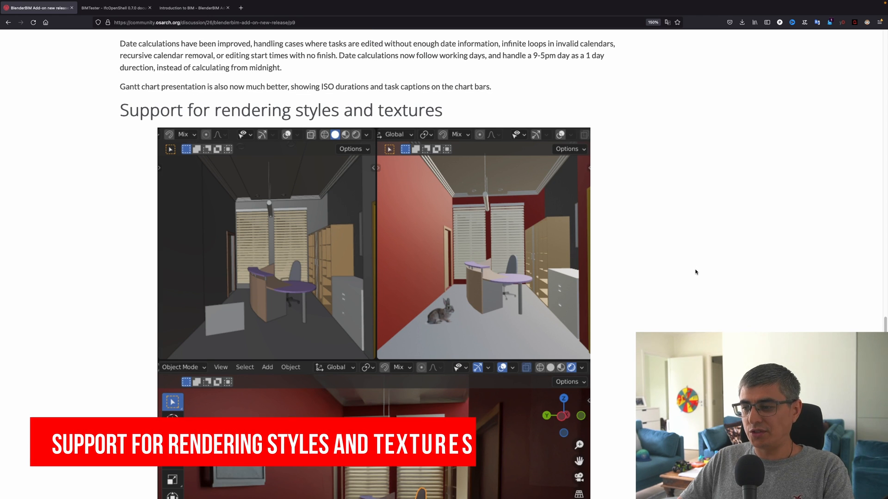
# Scroll past the textured office renders into the rendering styles explanation
pyautogui.scroll(-3)
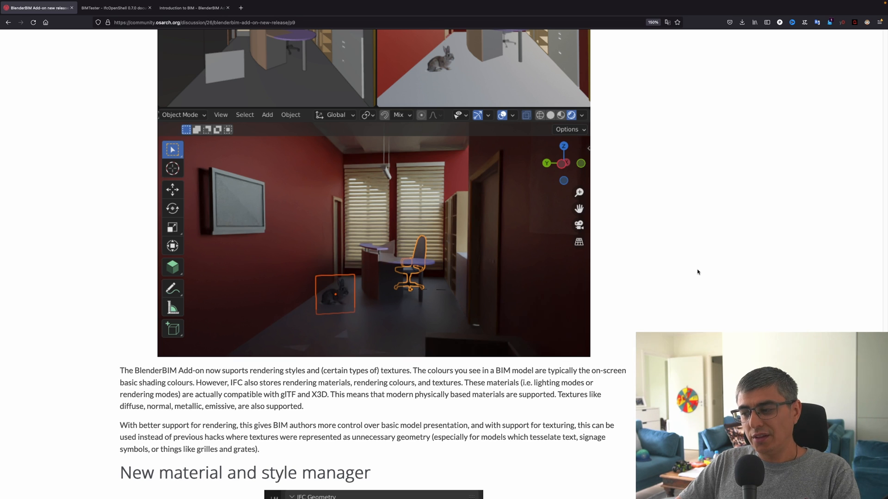
pyautogui.moveTo(615, 242)
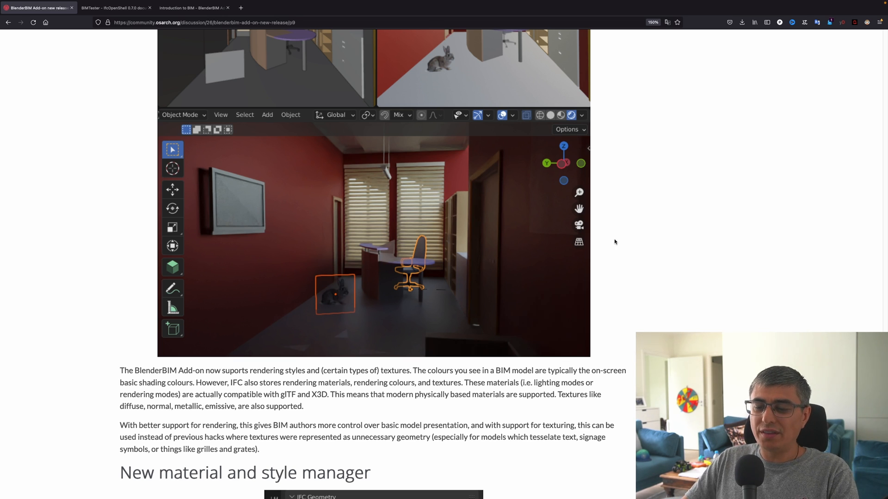
# Scroll to the material and style manager screenshot listing materials found
pyautogui.scroll(-3)
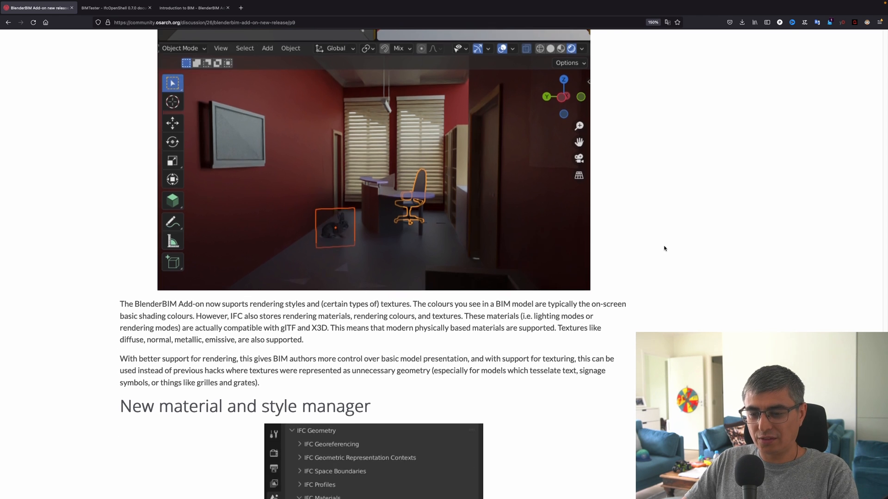
pyautogui.scroll(-3)
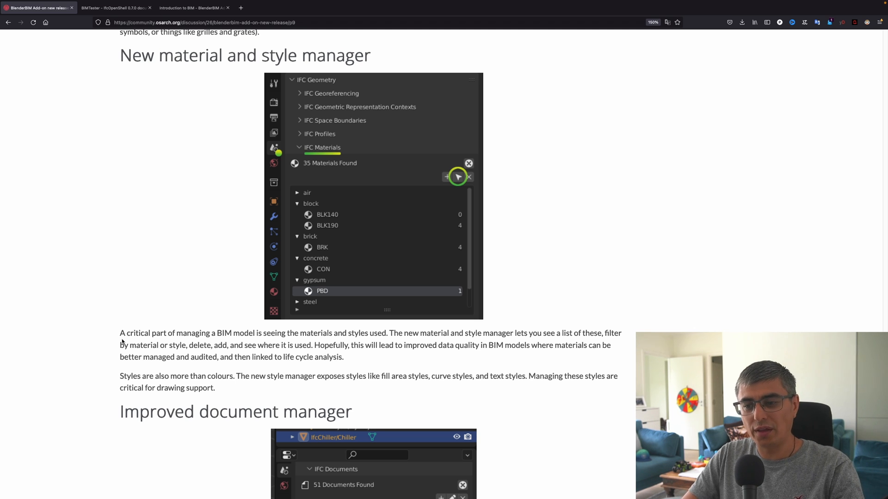
# Scroll the release post to the Improved document manager screenshot, with New support for actors below
pyautogui.scroll(-3)
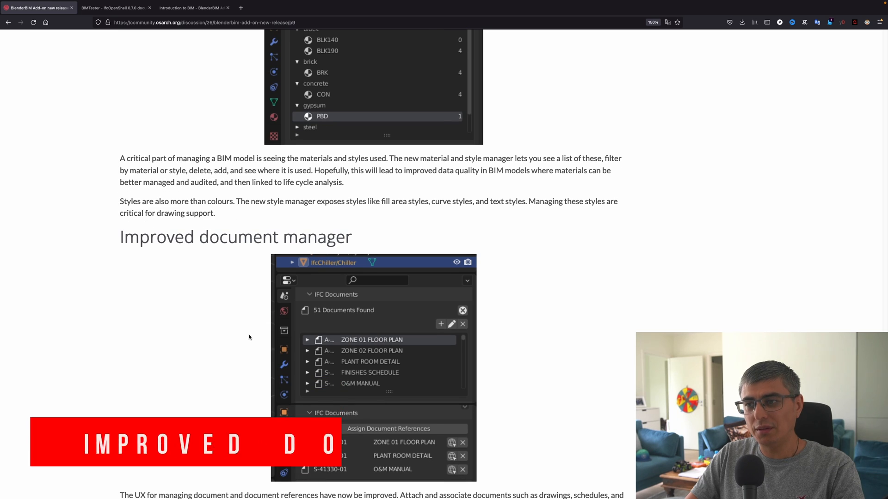
pyautogui.scroll(-3)
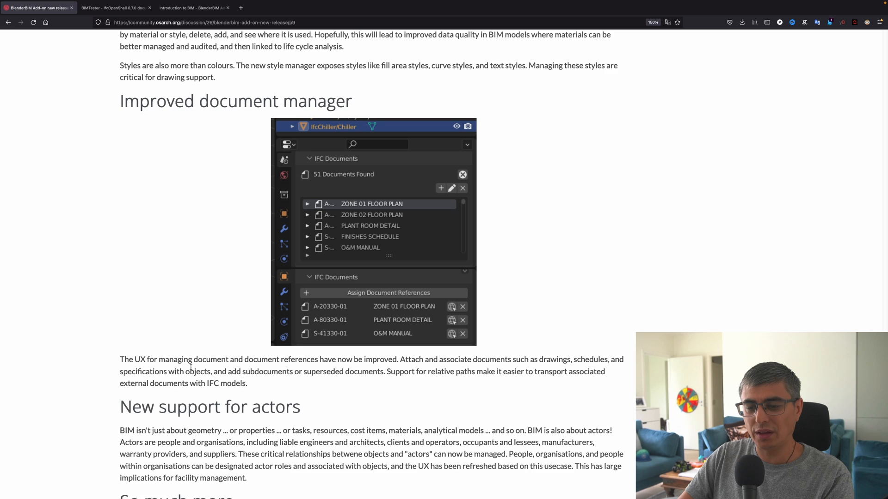
# Scroll past the actors section to 'So much more' and the All changes Git log link
pyautogui.scroll(-3)
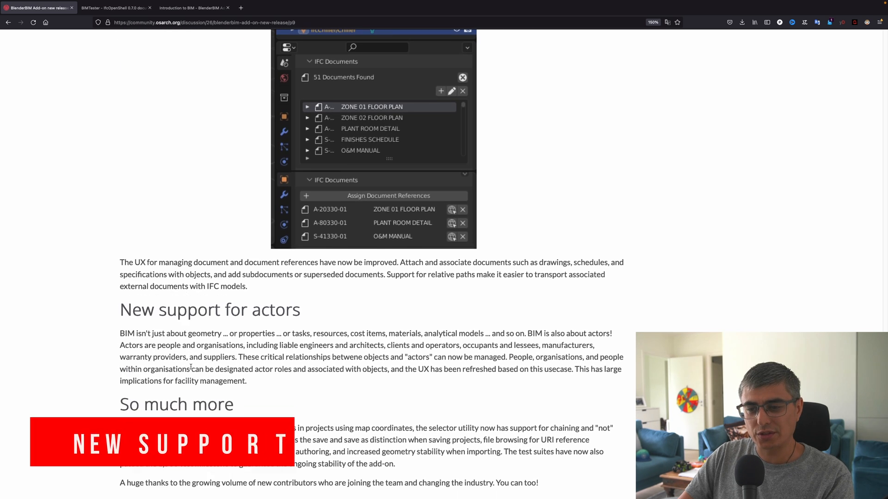
pyautogui.scroll(-3)
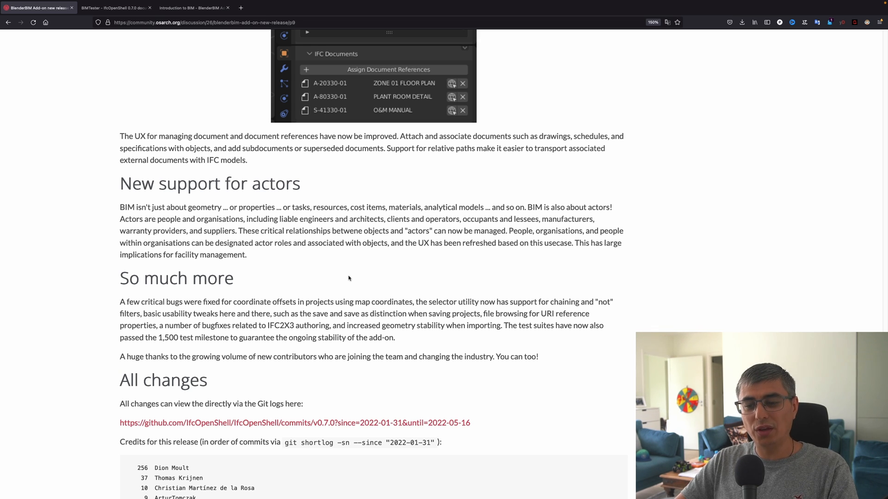
# Scroll through the commit-ranked contributor credits to the reactions row ending 'and 6 others'
pyautogui.scroll(-3)
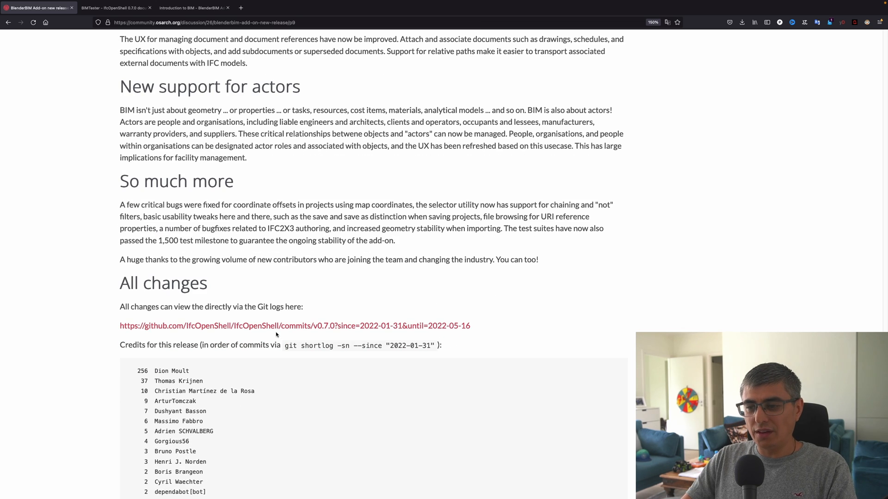
pyautogui.scroll(-3)
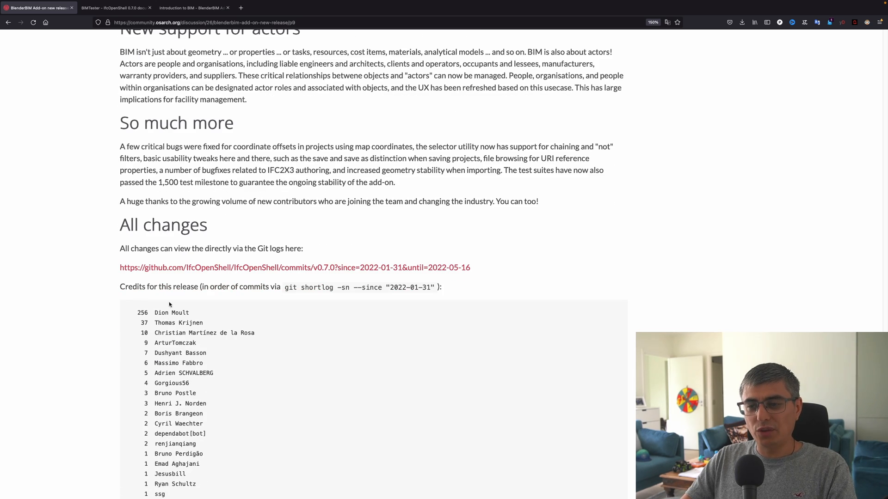
pyautogui.moveTo(313, 294)
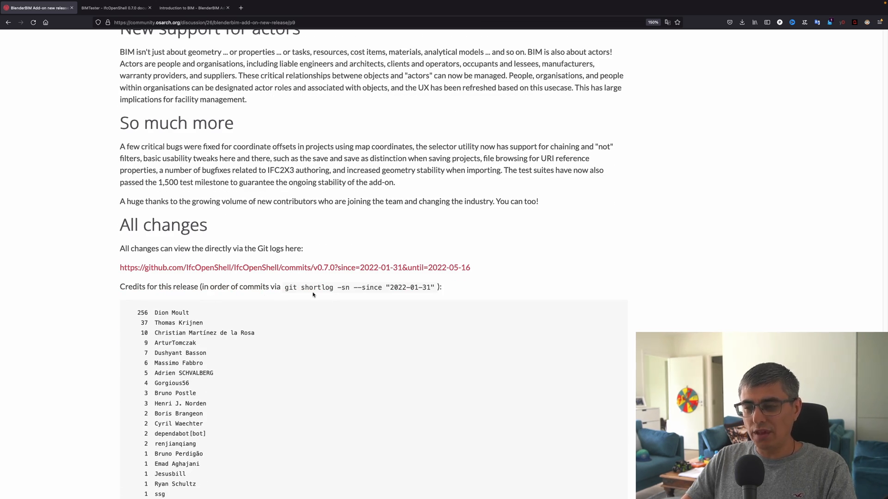
pyautogui.scroll(-3)
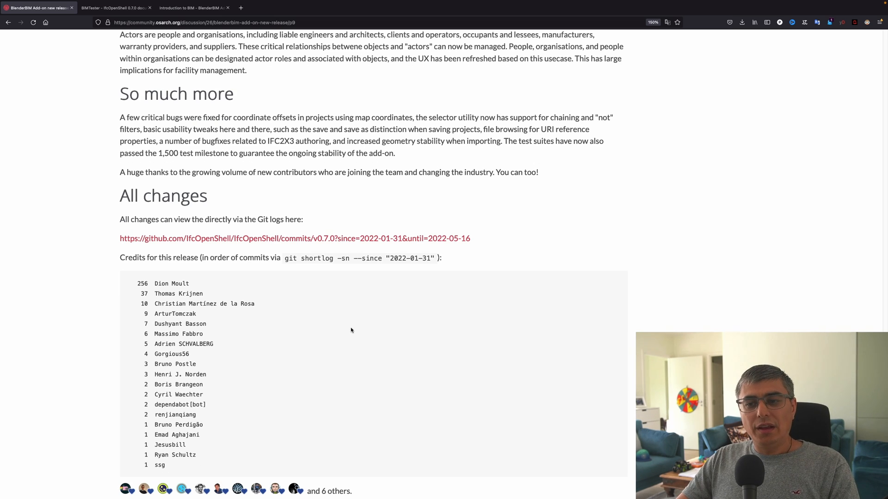